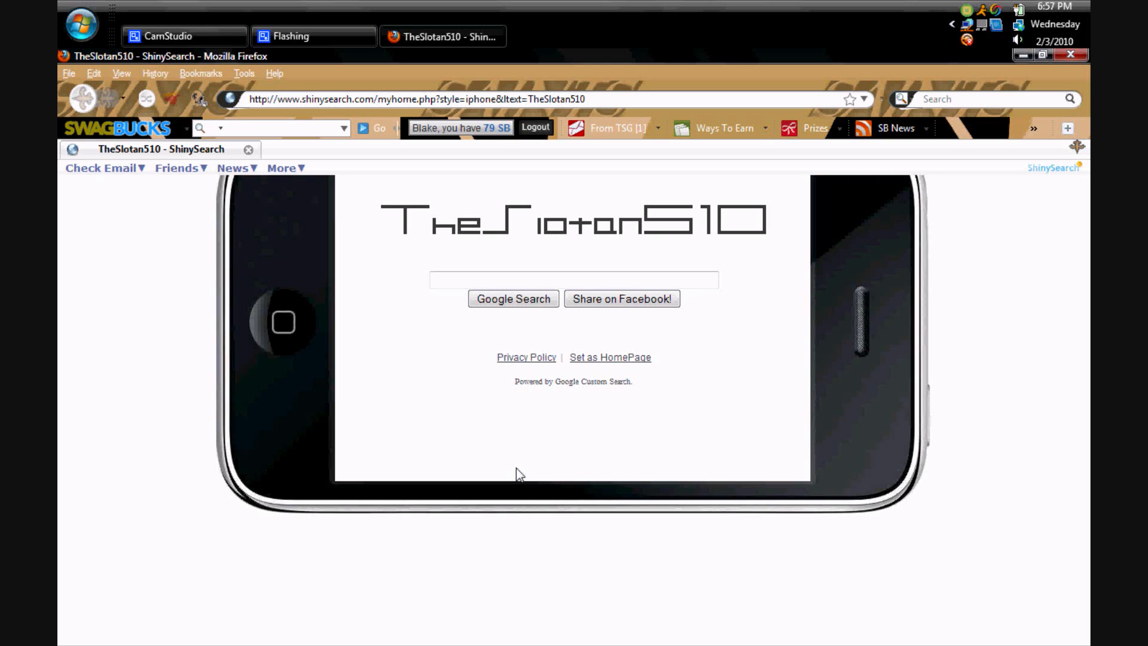
{"action": "mouse_move", "coordinate": [269, 189]}
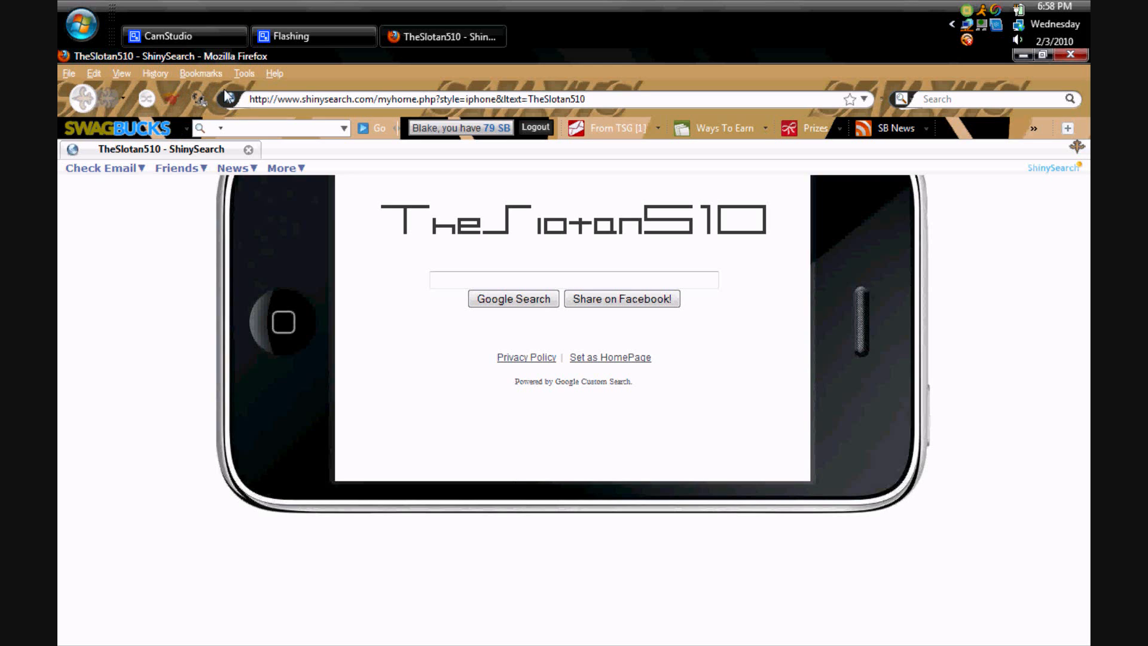
{"action": "mouse_move", "coordinate": [320, 86]}
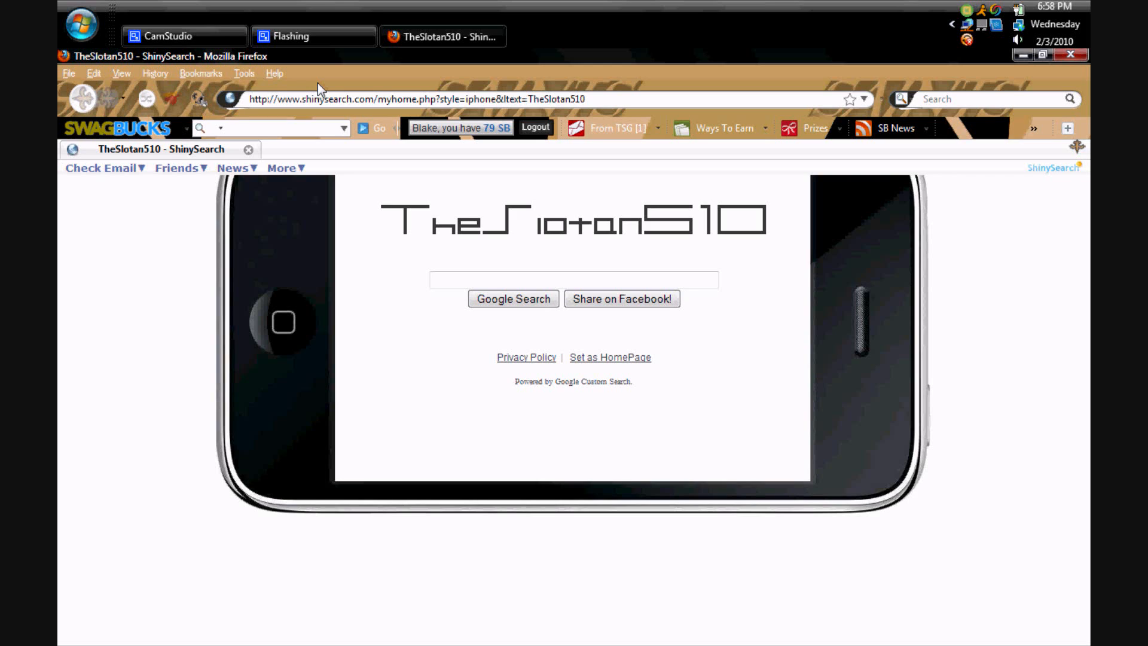
{"action": "mouse_move", "coordinate": [332, 99]}
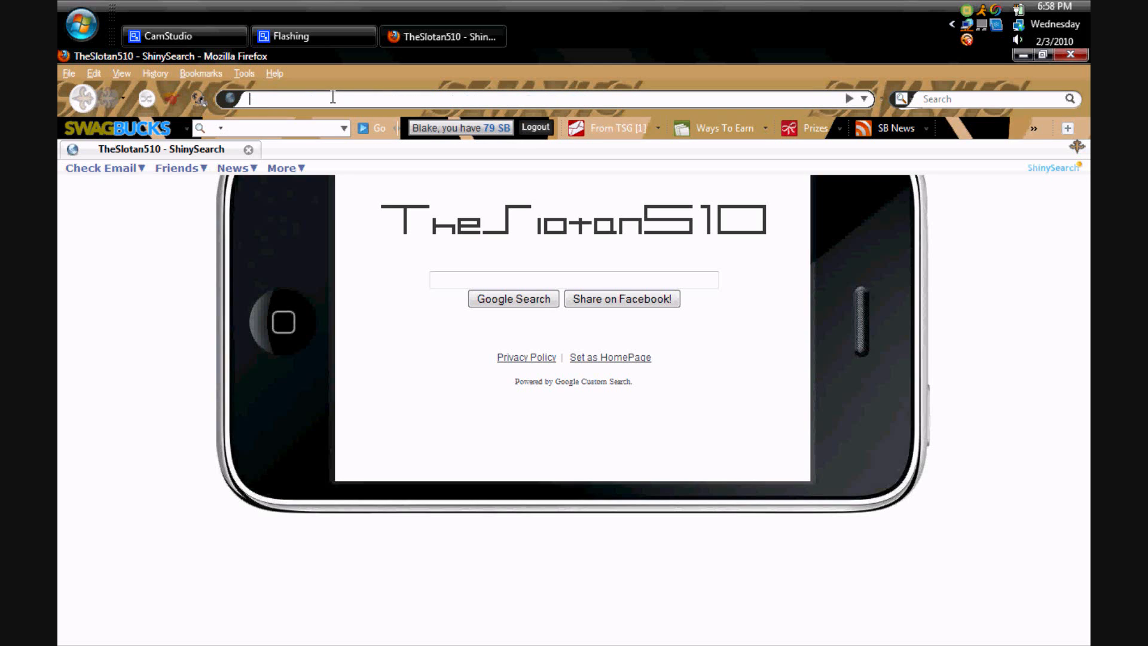
Step: Search Google for "Firefox Addons" and open the 'Add-ons for Firefox' result
{"action": "type", "text": "google.com/"}
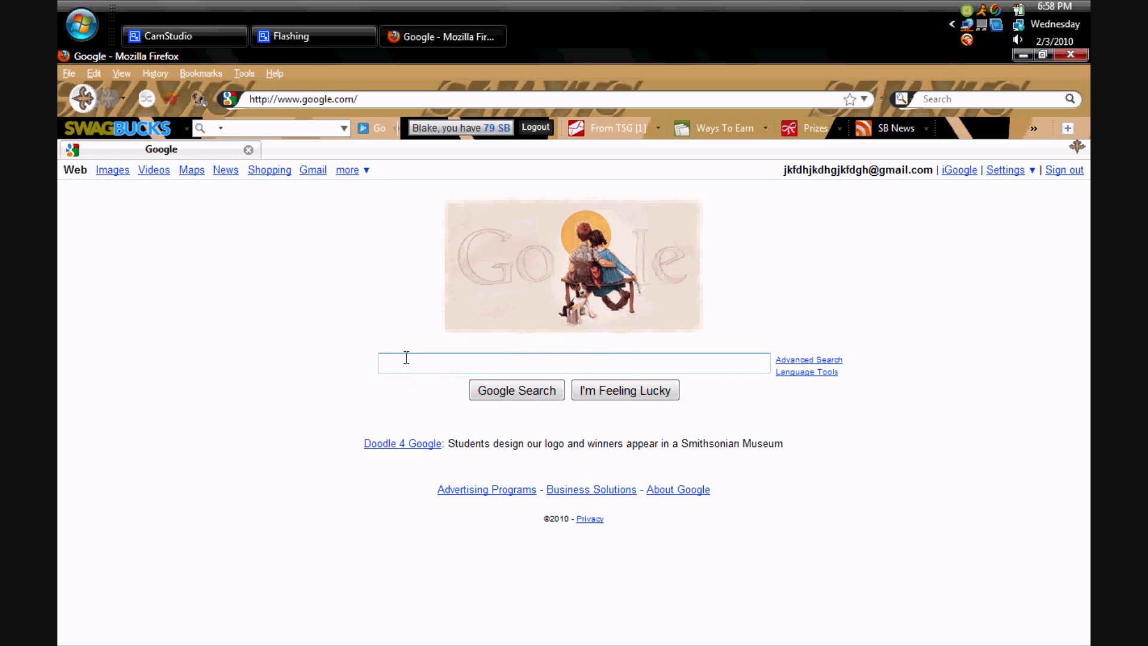
{"action": "type", "text": "Firefox Addons"}
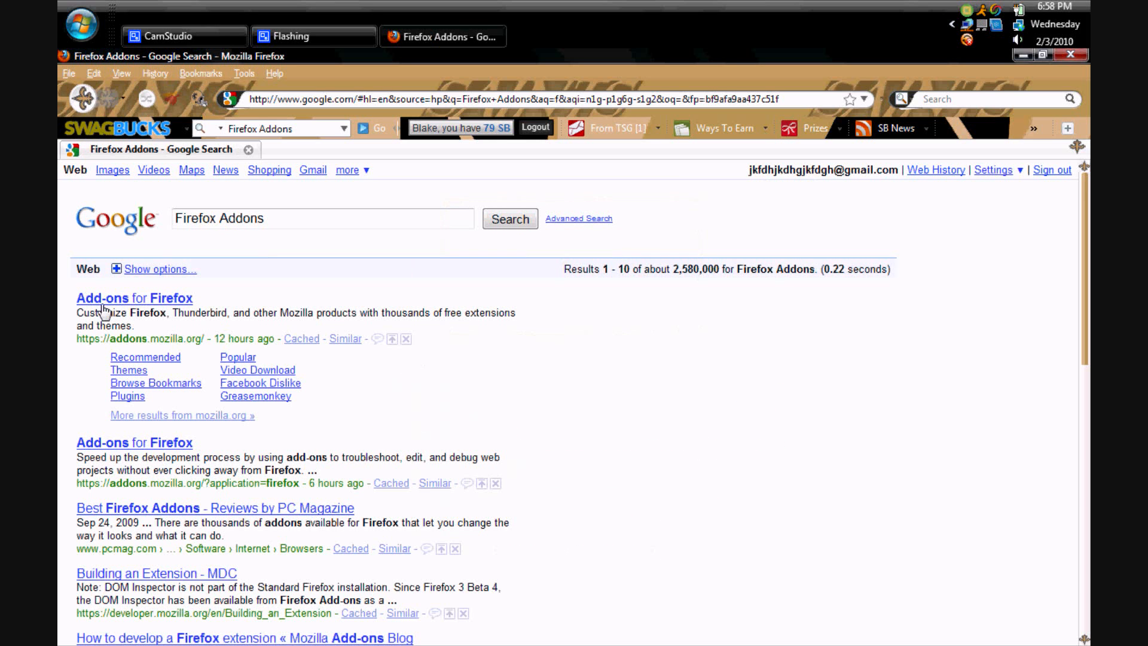
{"action": "left_click", "coordinate": [134, 298]}
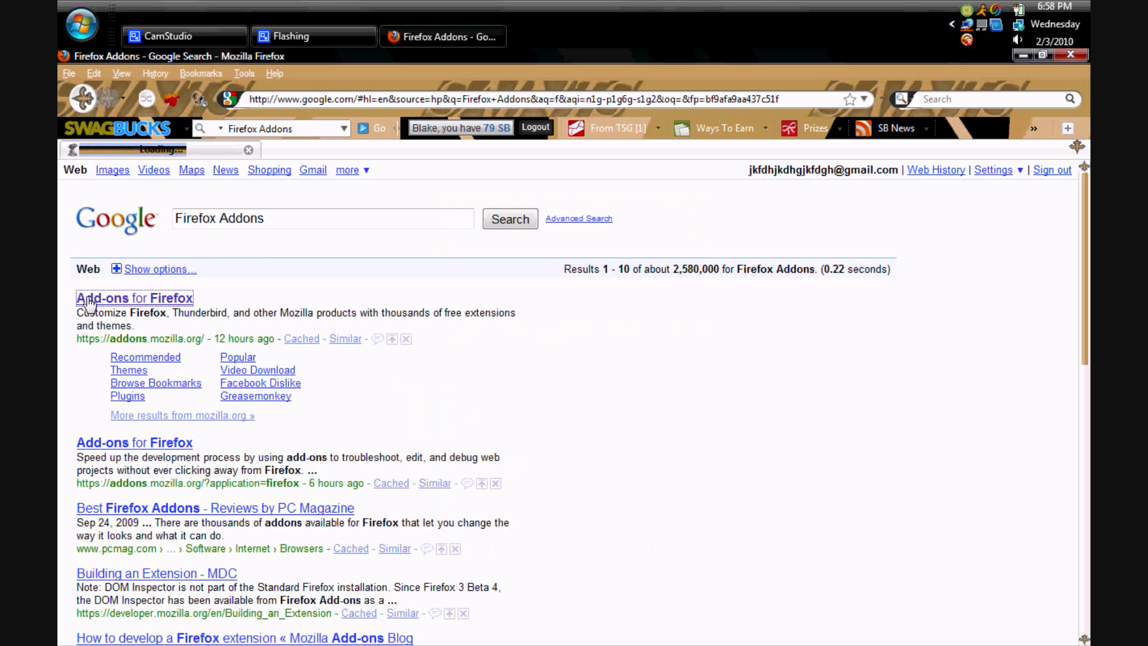
{"action": "left_click", "coordinate": [134, 298]}
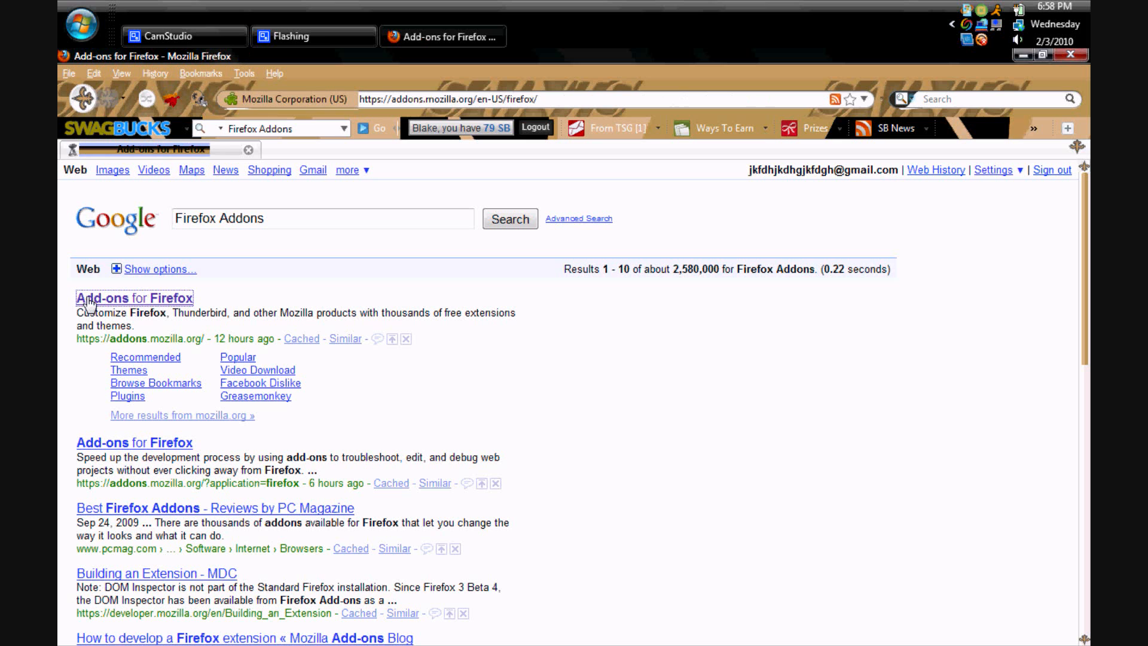
Step: Scroll the Add-ons home page and choose Themes from the Categories sidebar
{"action": "left_click", "coordinate": [133, 297]}
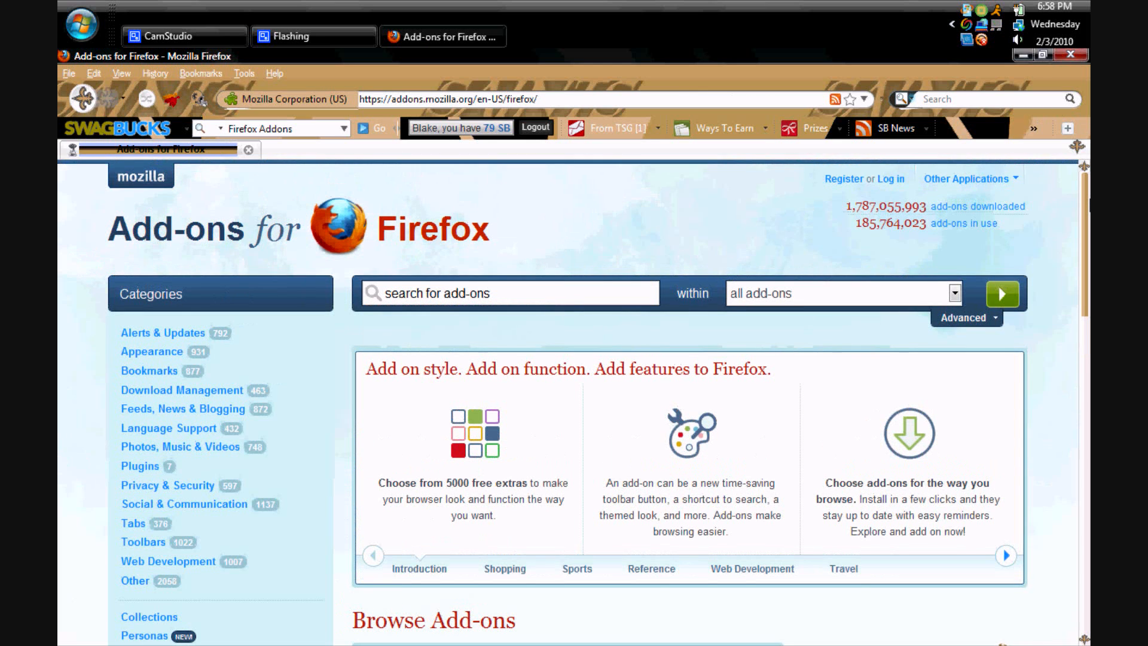
{"action": "scroll", "scroll_direction": "down", "scroll_amount": 3}
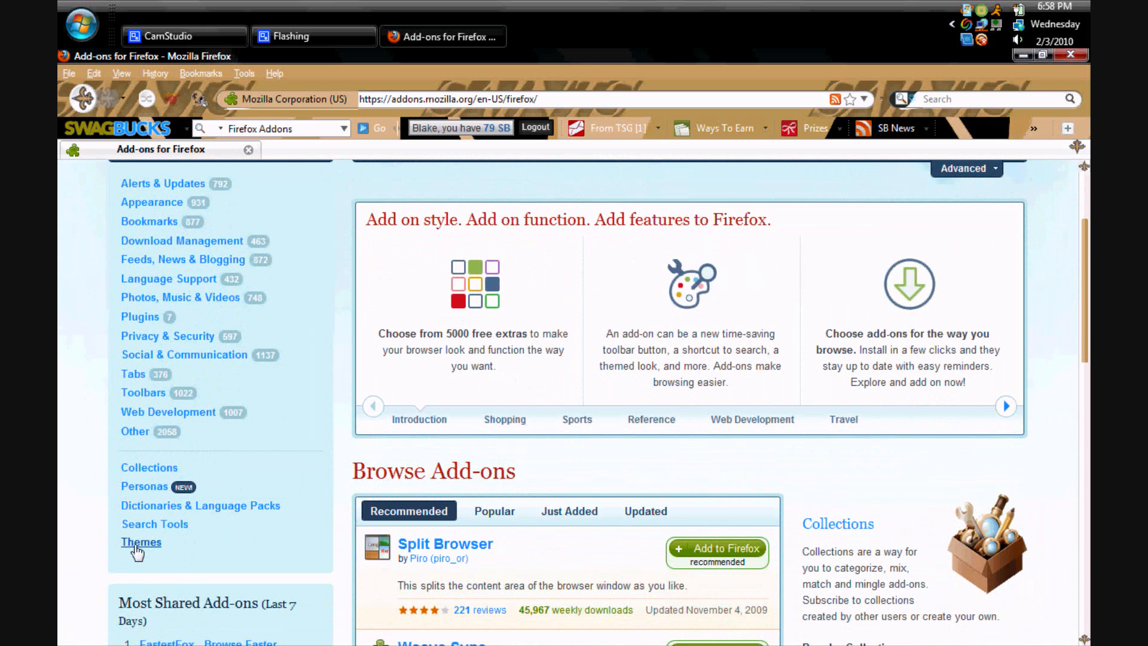
{"action": "left_click", "coordinate": [140, 542]}
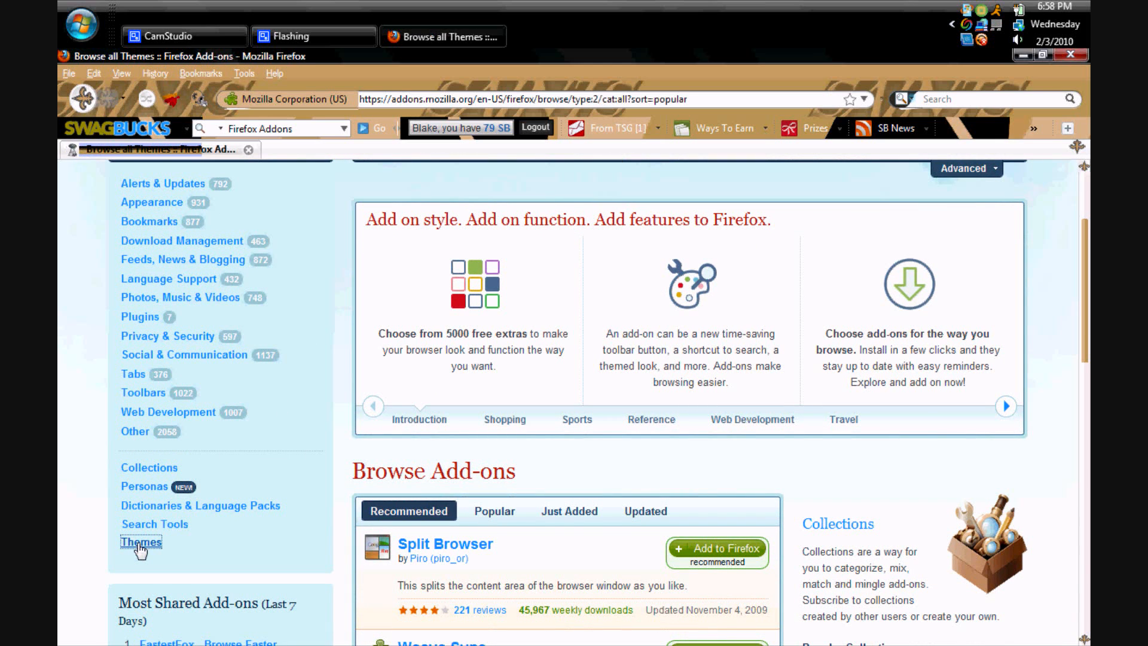
Step: Browse down through the grid of 401 themes to find 'A Blue Fox Theme'
{"action": "left_click", "coordinate": [139, 542]}
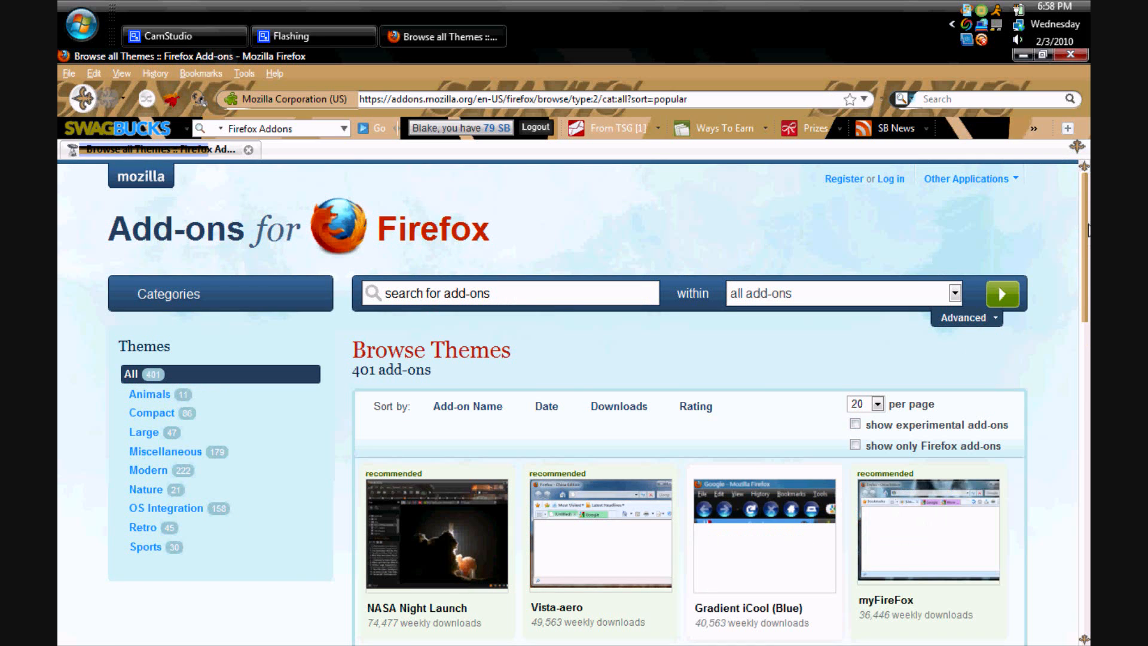
{"action": "scroll", "scroll_direction": "down", "scroll_amount": 3}
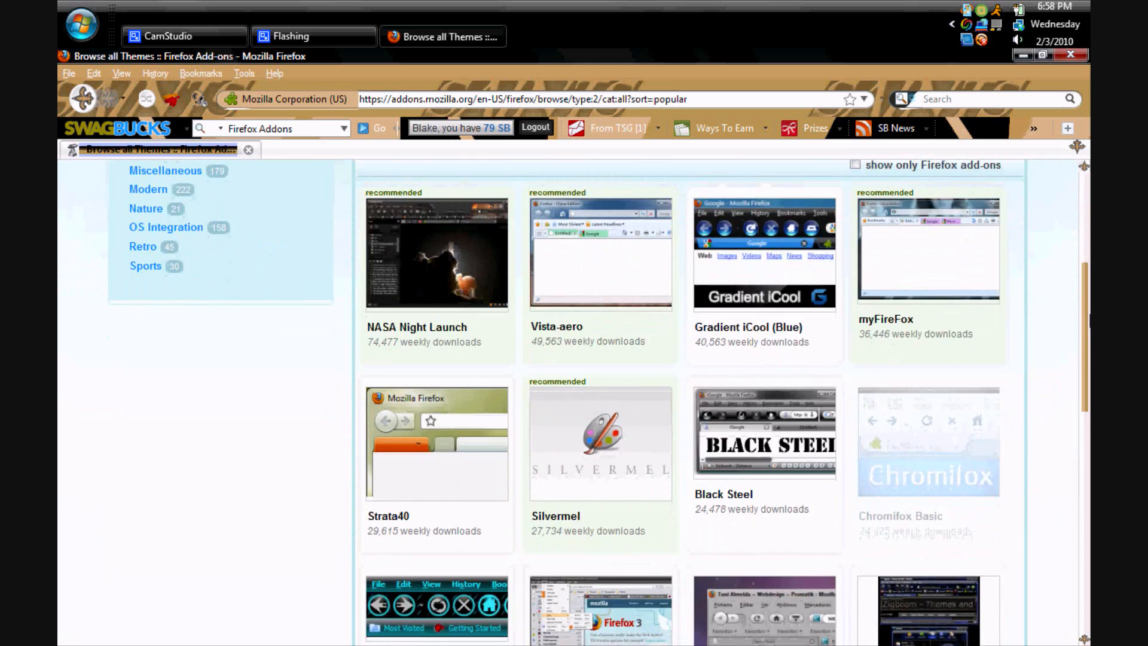
{"action": "scroll", "scroll_direction": "down", "scroll_amount": 3}
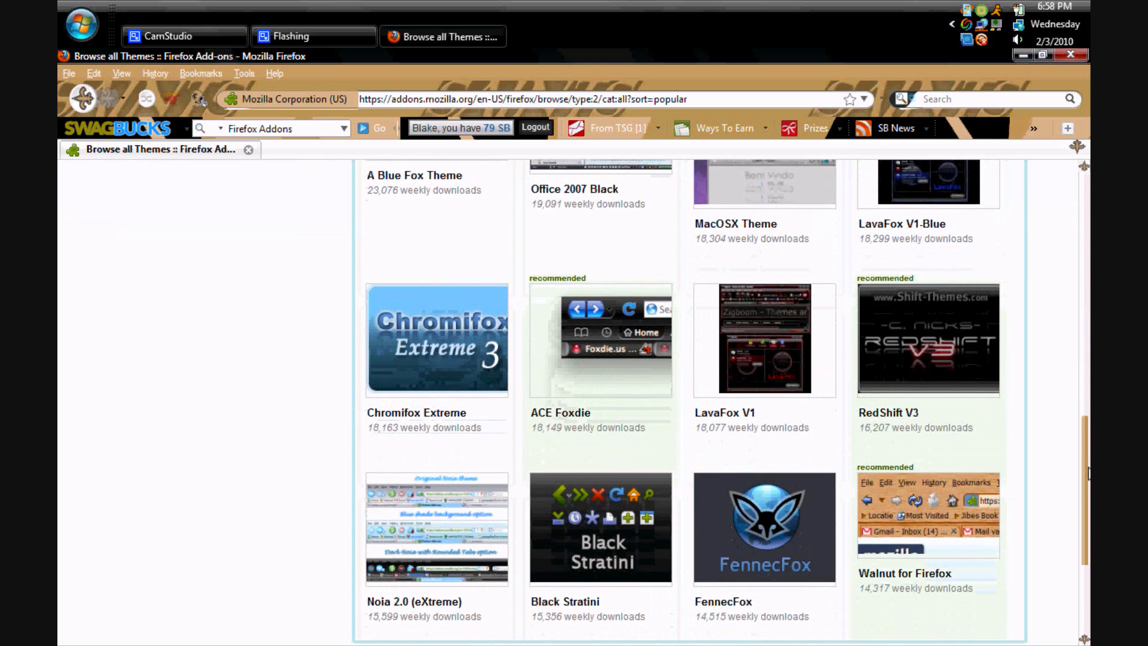
{"action": "scroll", "scroll_direction": "down", "scroll_amount": 3}
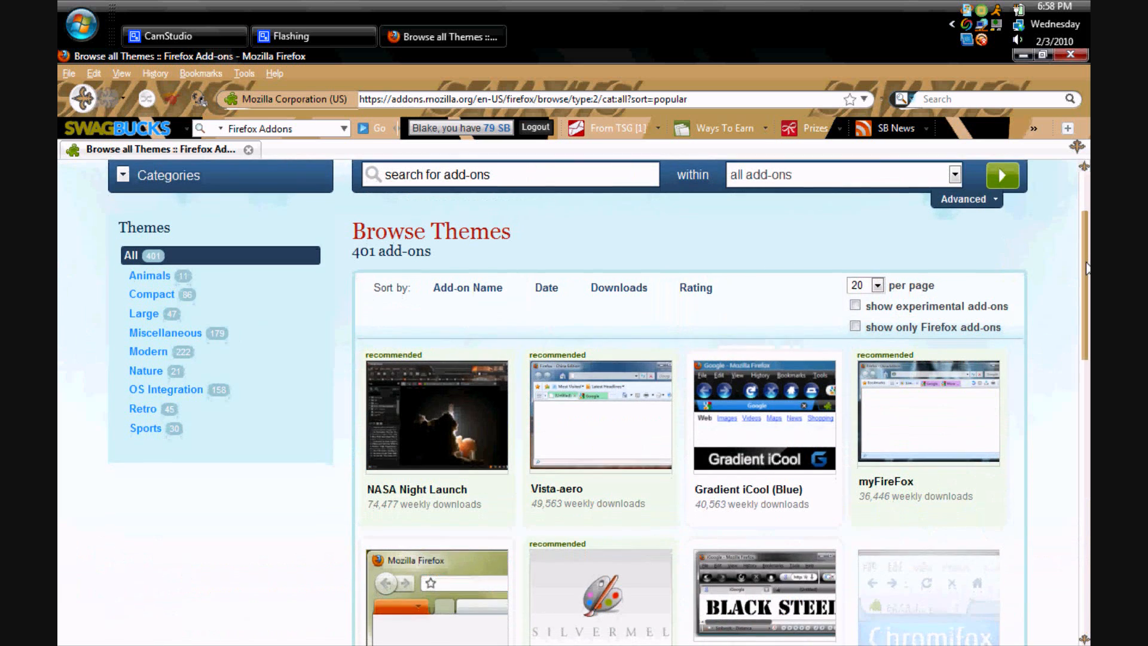
{"action": "scroll", "scroll_direction": "down", "scroll_amount": 3}
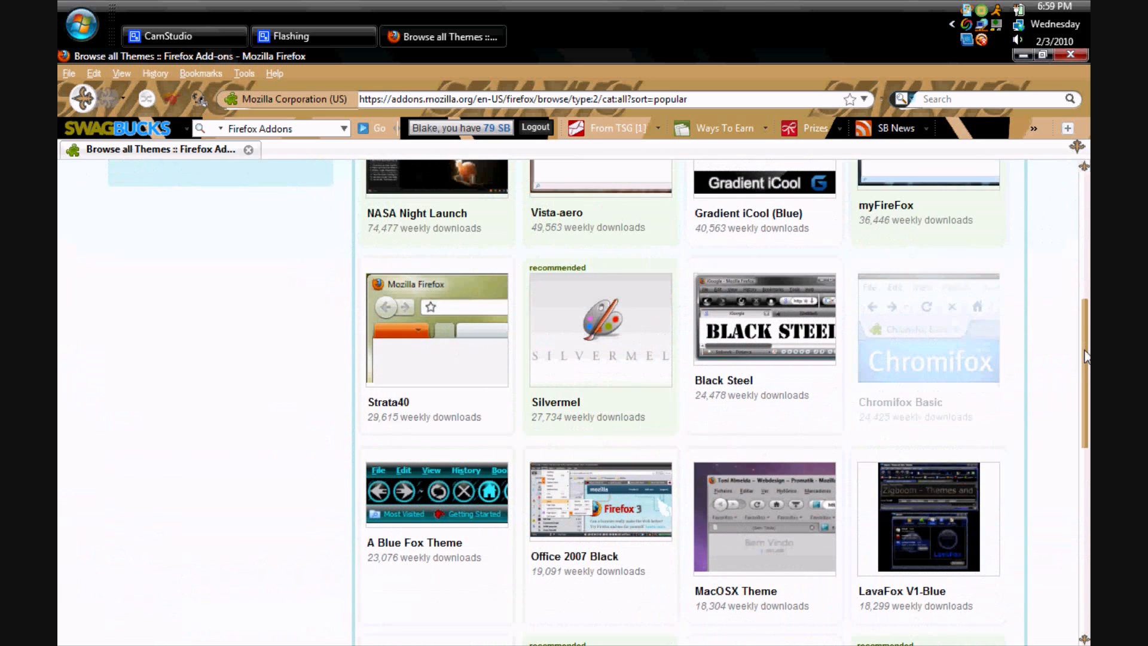
{"action": "scroll", "scroll_direction": "down", "scroll_amount": 3}
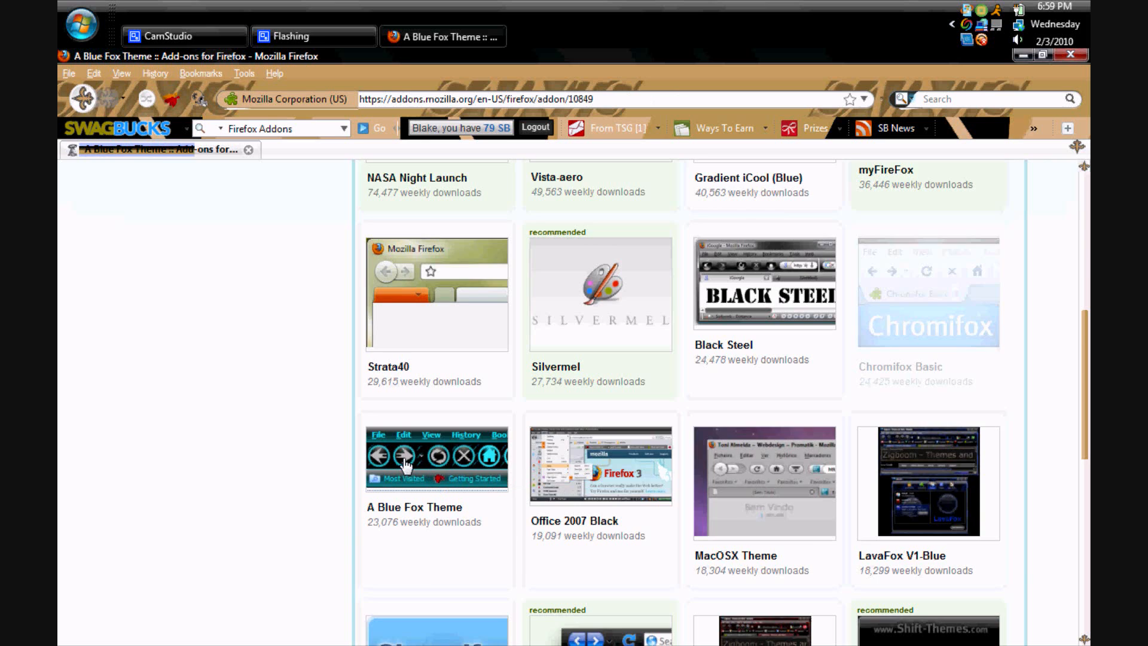
Step: Open A Blue Fox Theme's page and click 'Add to Firefox'
{"action": "left_click", "coordinate": [437, 508]}
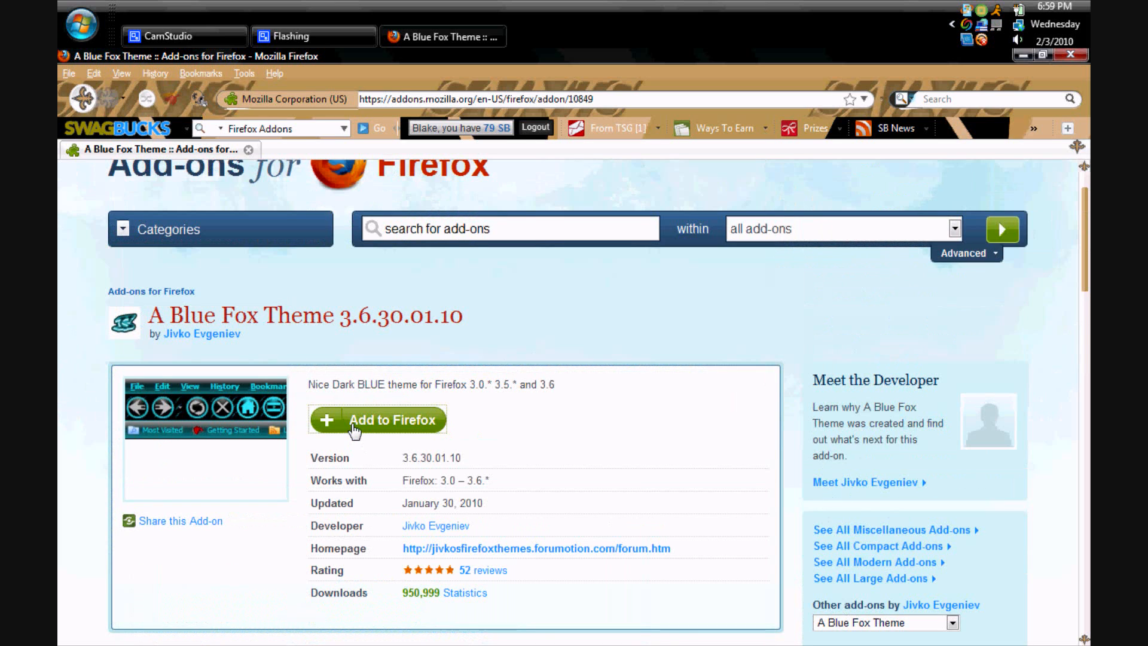
{"action": "left_click", "coordinate": [377, 420]}
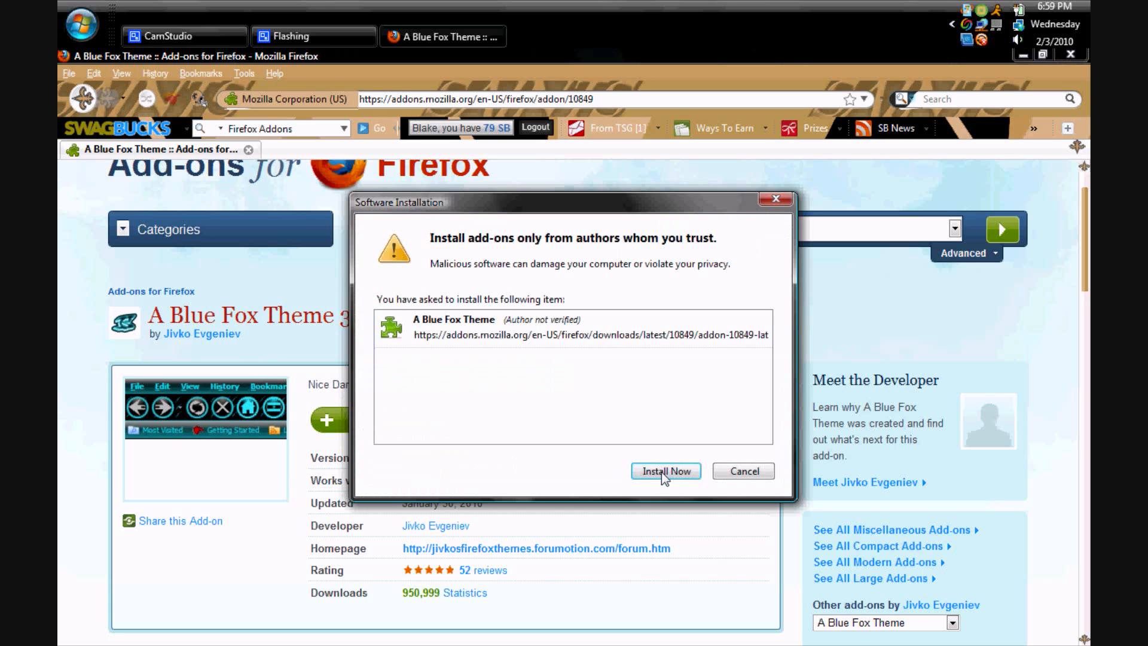
{"action": "left_click", "coordinate": [666, 471]}
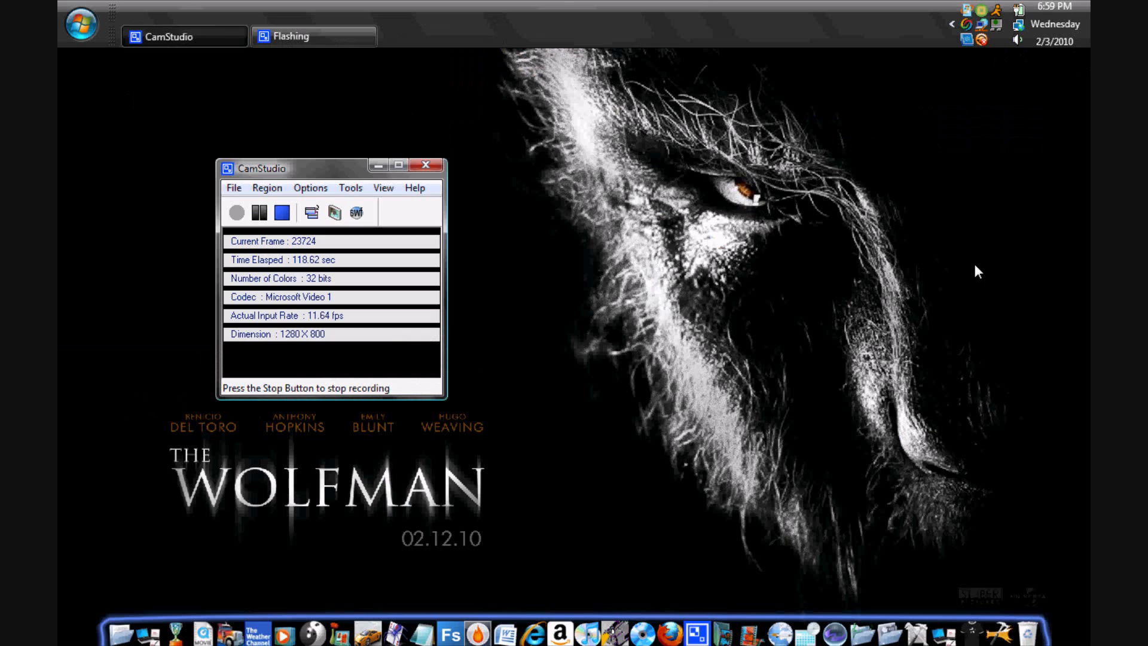
{"action": "mouse_move", "coordinate": [715, 312]}
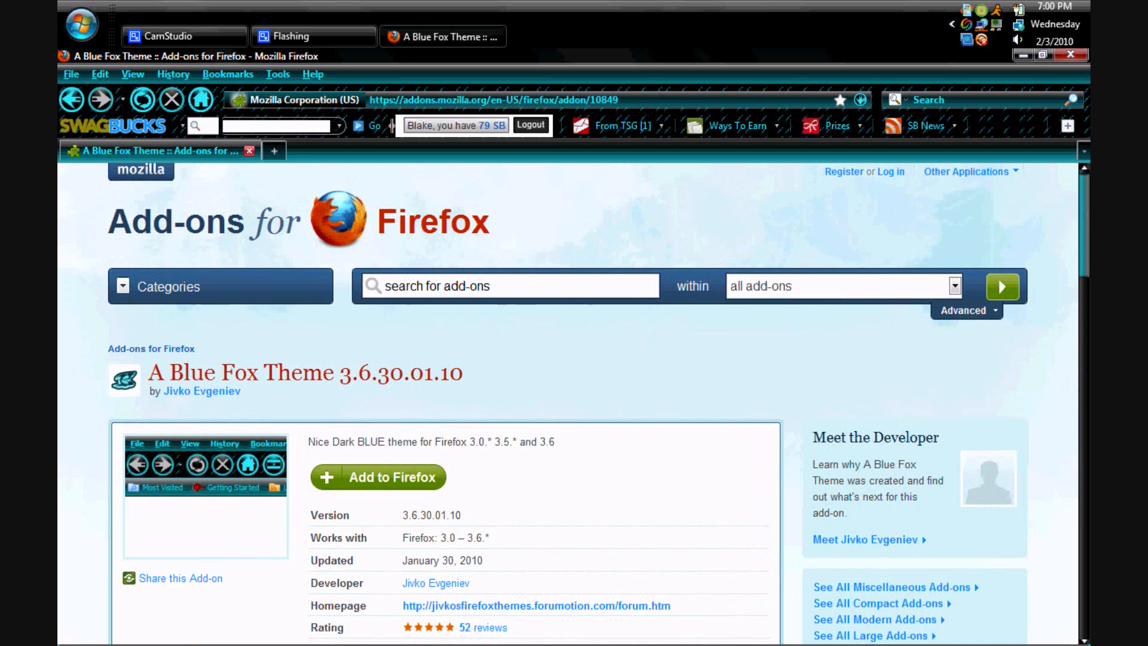
Step: Scroll the reopened A Blue Fox Theme page to view the dark blue browser look
{"action": "scroll", "scroll_direction": "down", "scroll_amount": 3}
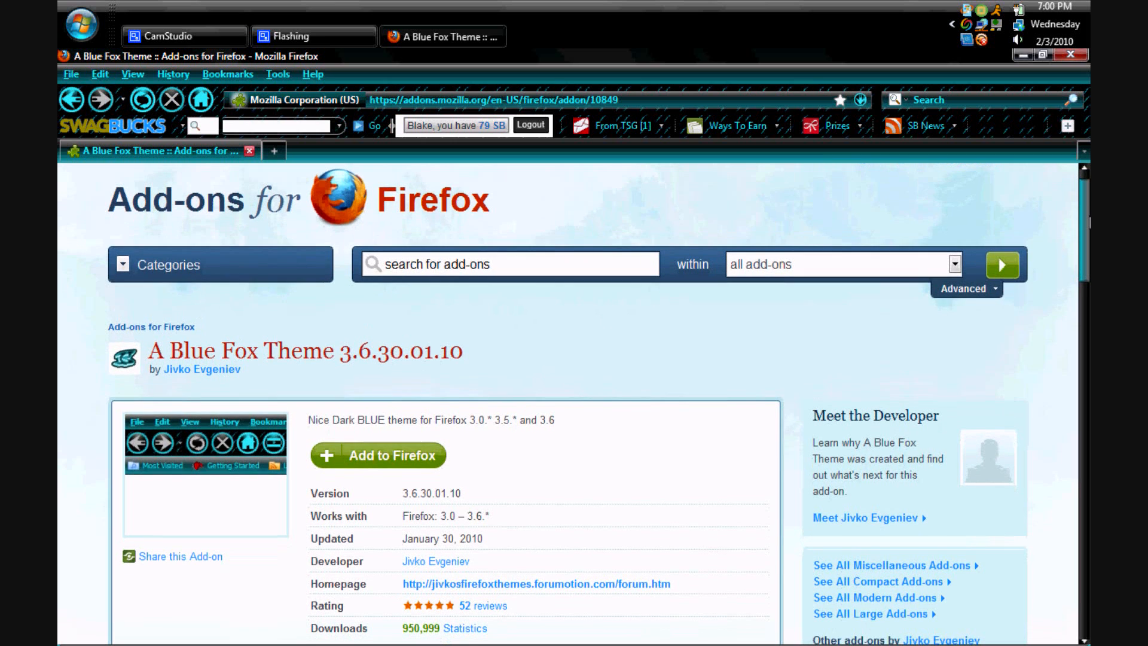
{"action": "scroll", "scroll_direction": "down", "scroll_amount": 3}
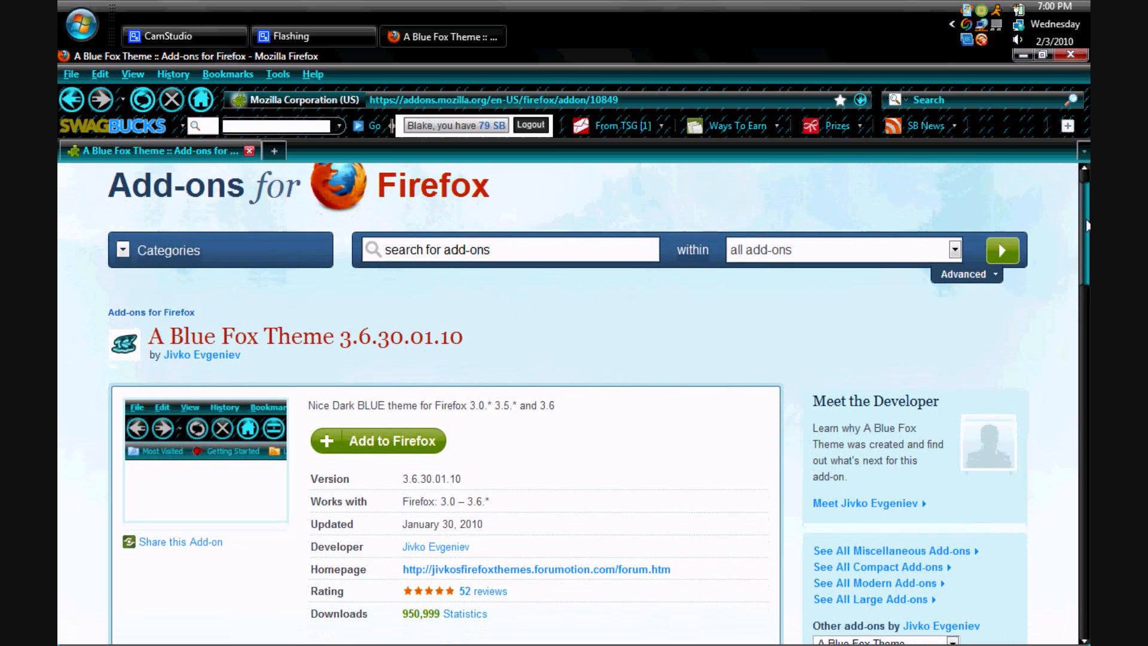
{"action": "scroll", "scroll_direction": "down", "scroll_amount": 3}
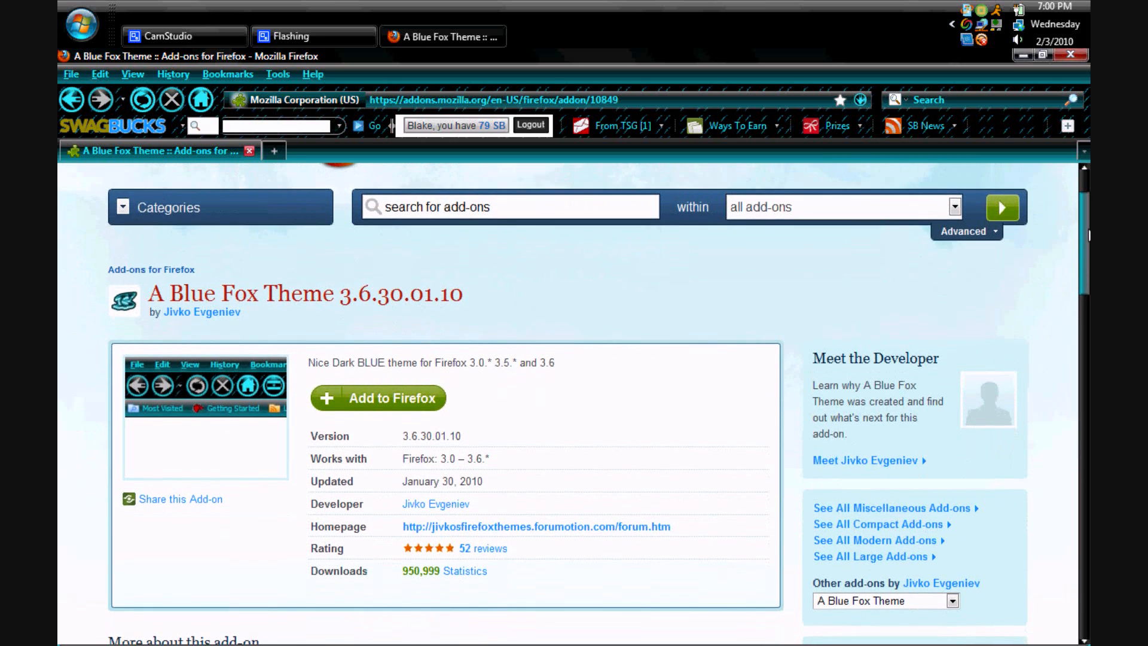